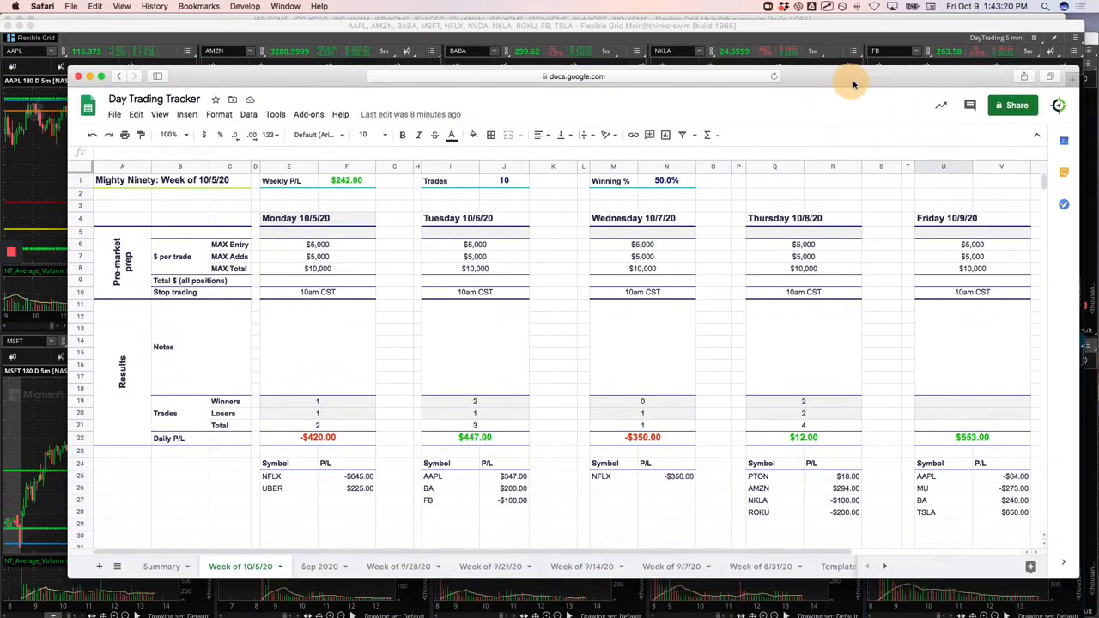
{"action": "mouse_move", "coordinate": [702, 273]}
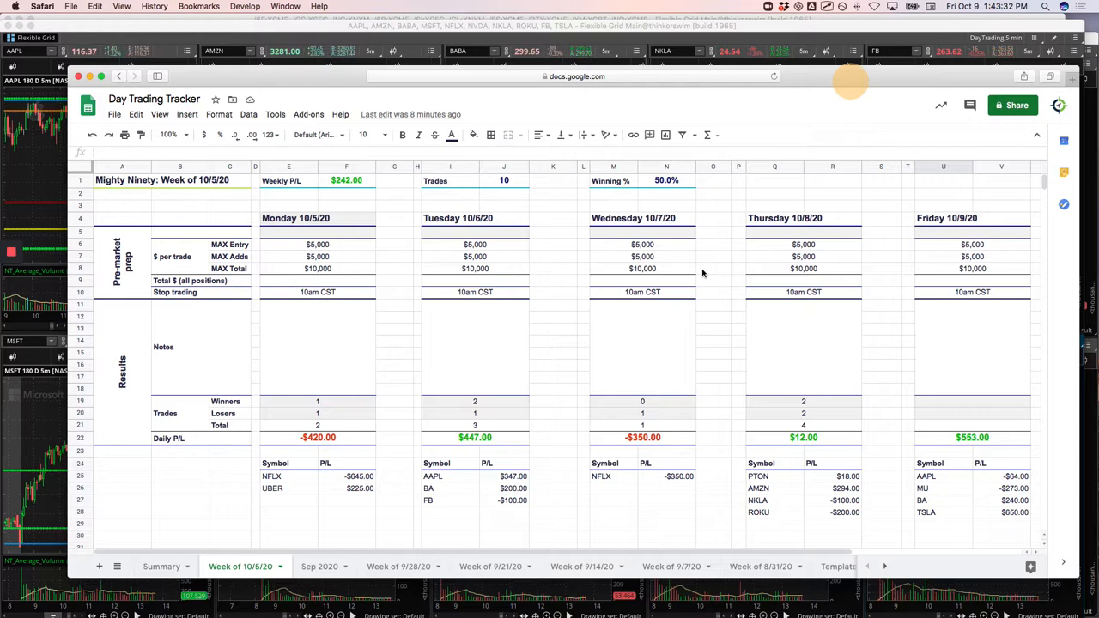
{"action": "mouse_move", "coordinate": [649, 327]}
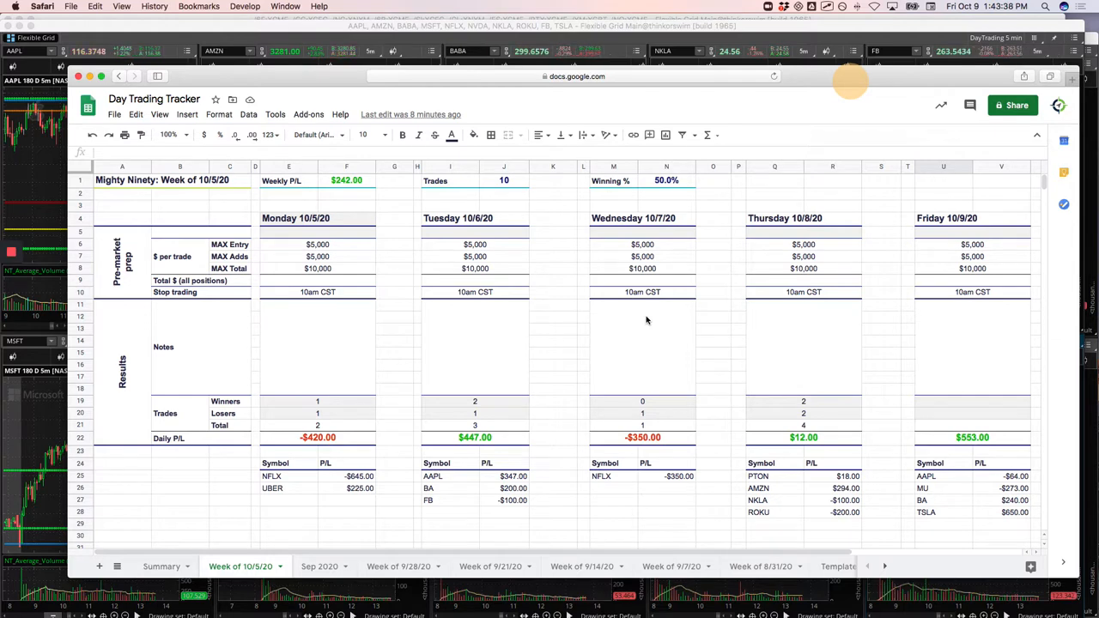
{"action": "mouse_move", "coordinate": [750, 352]}
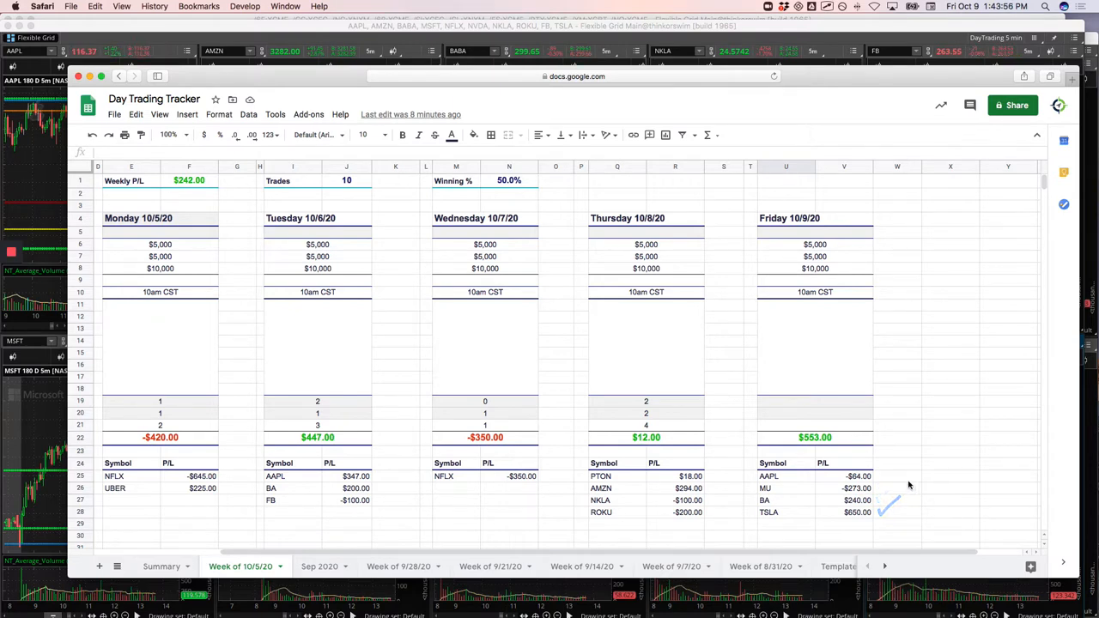
{"action": "mouse_move", "coordinate": [879, 443]}
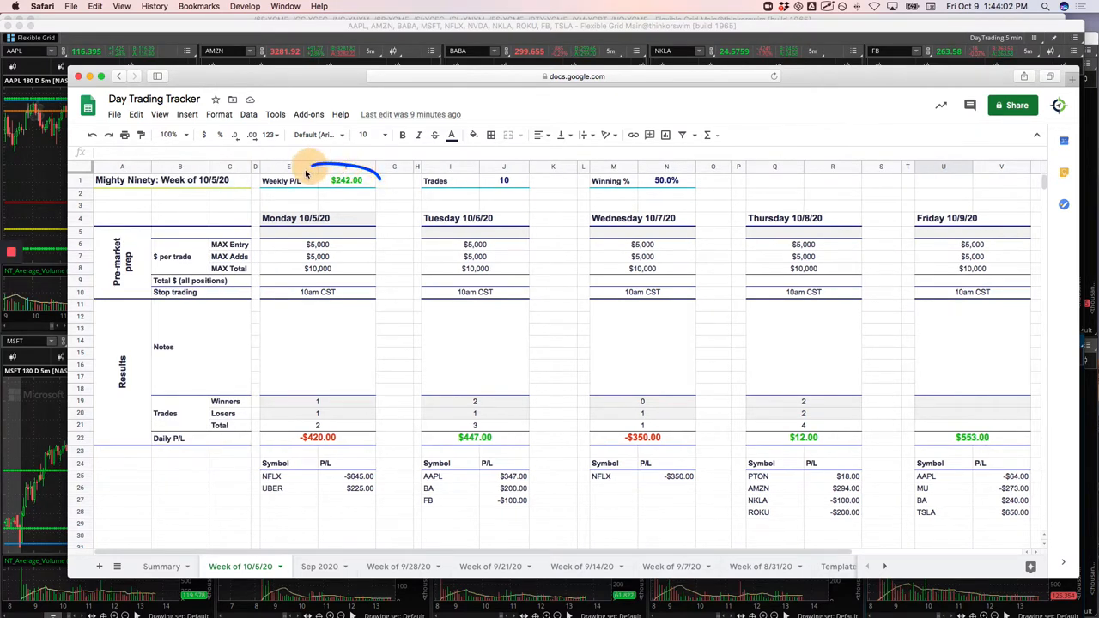
- Scroll through the Week of 10/5/20 sheet to review the Runners' daily per-symbol P/L lists
{"action": "scroll", "scroll_direction": "down", "scroll_amount": 3}
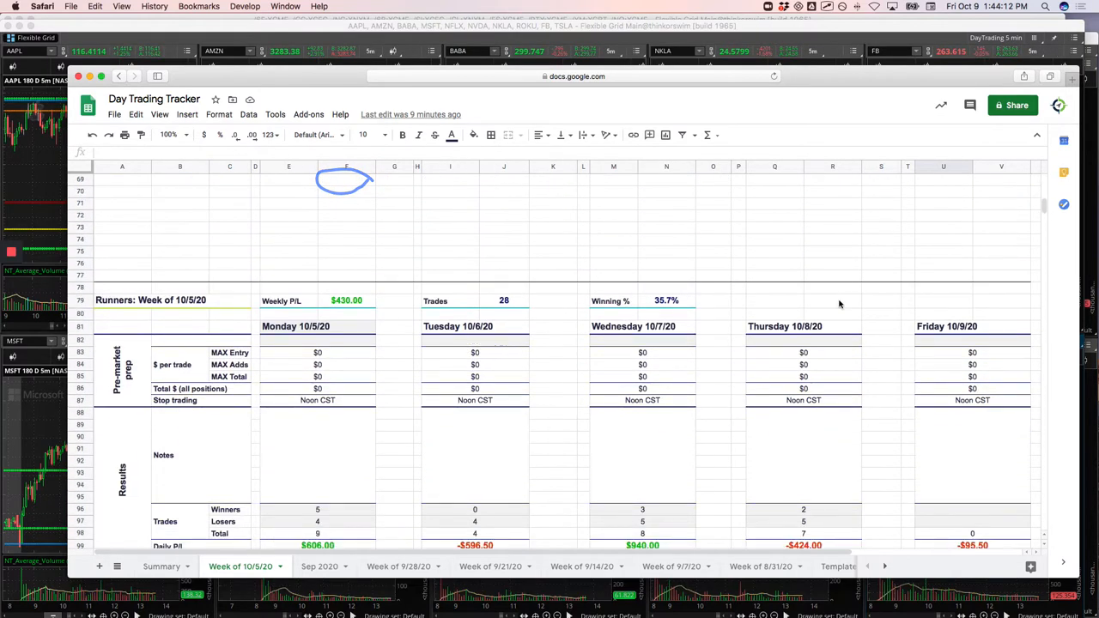
{"action": "scroll", "scroll_direction": "down", "scroll_amount": 3}
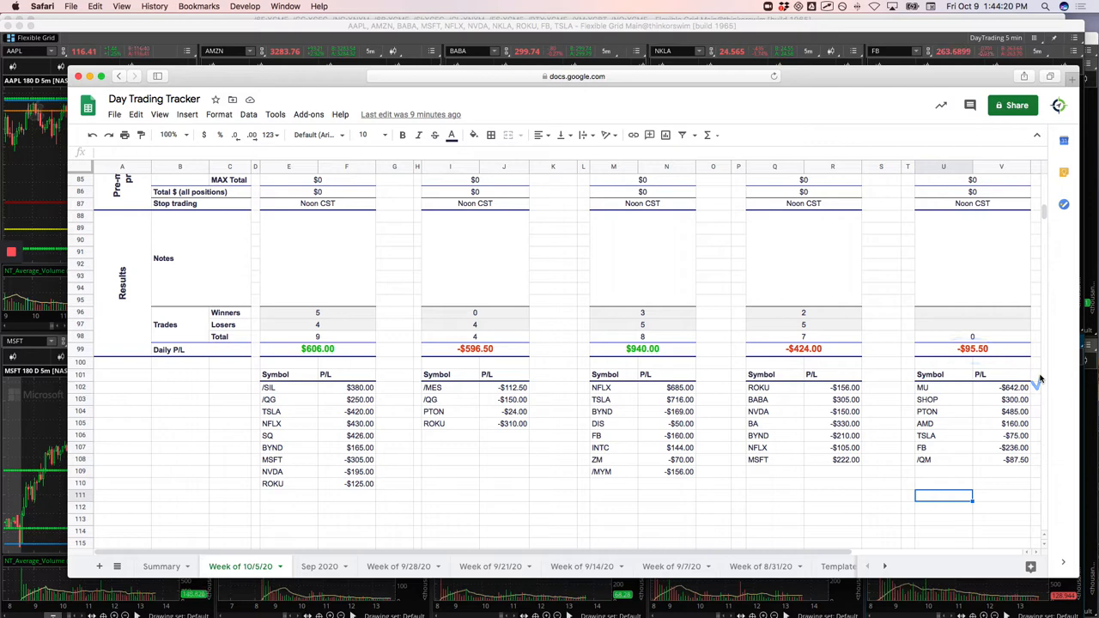
{"action": "mouse_move", "coordinate": [1042, 383]}
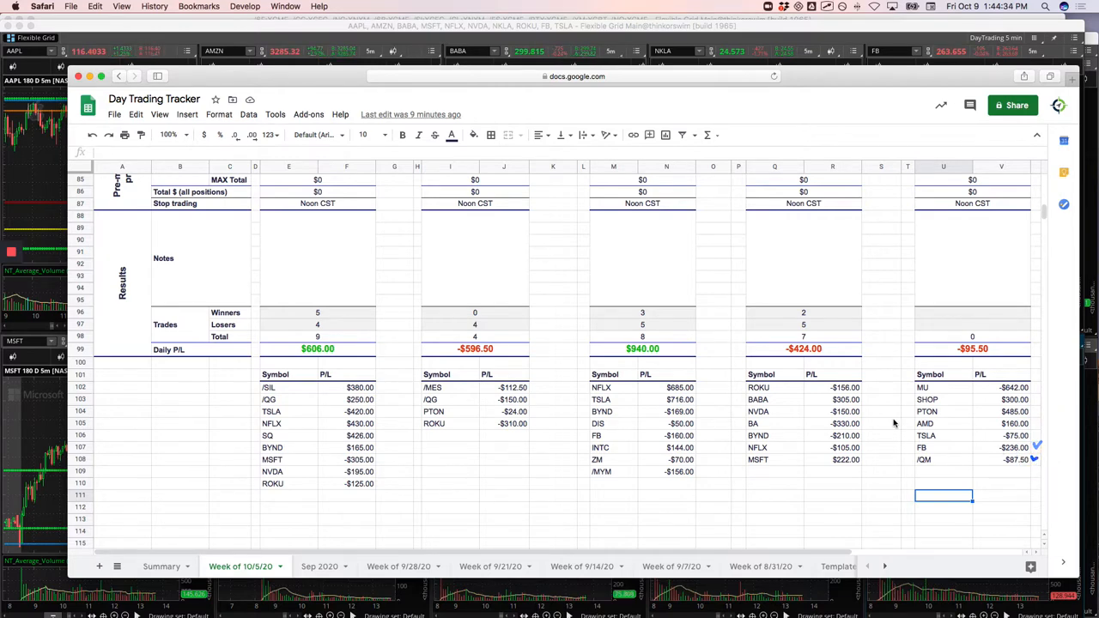
{"action": "scroll", "scroll_direction": "up", "scroll_amount": 3}
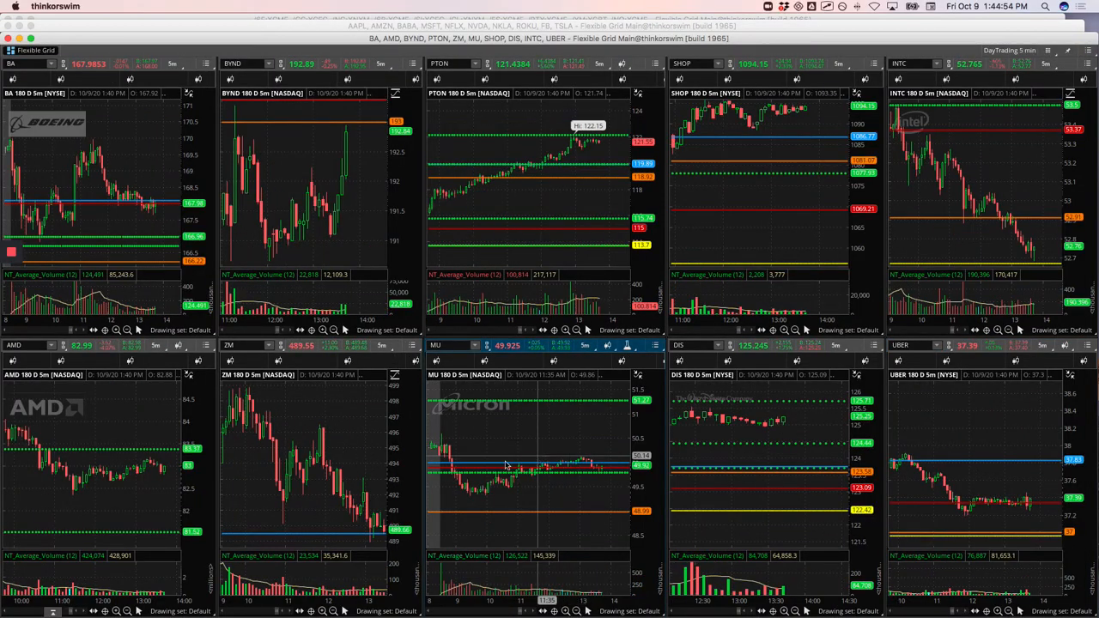
{"action": "mouse_move", "coordinate": [446, 452]}
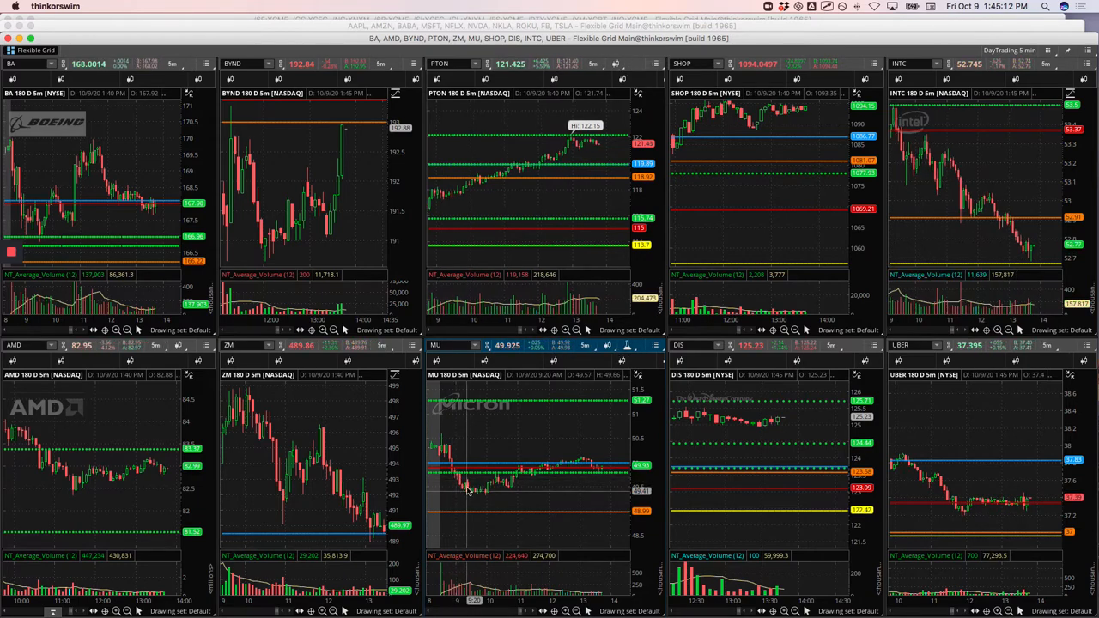
{"action": "mouse_move", "coordinate": [481, 489]}
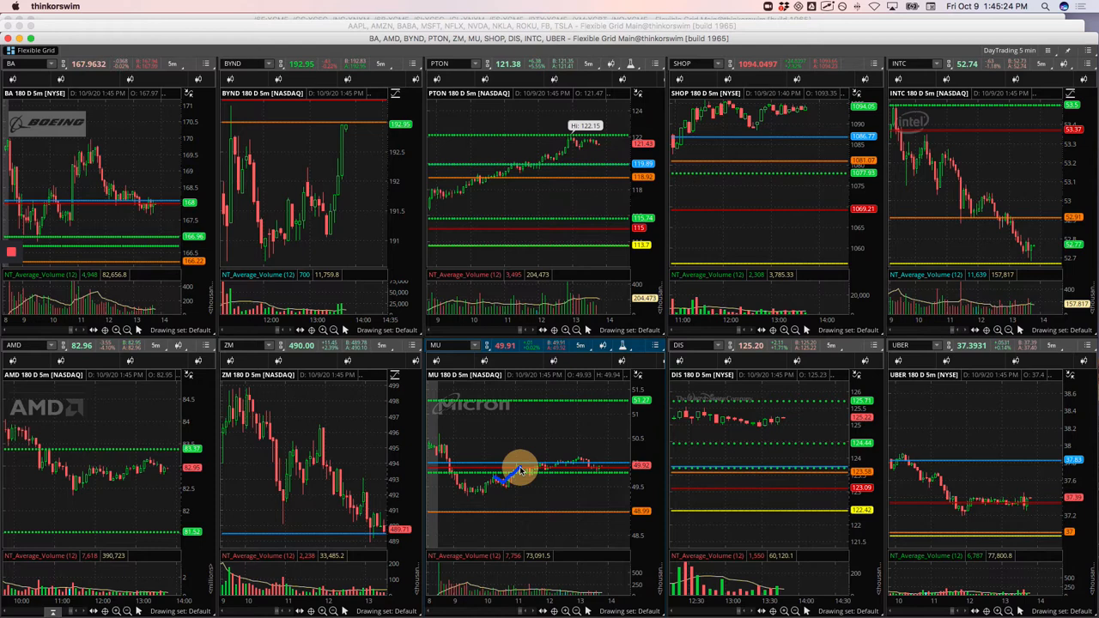
{"action": "mouse_move", "coordinate": [555, 472]}
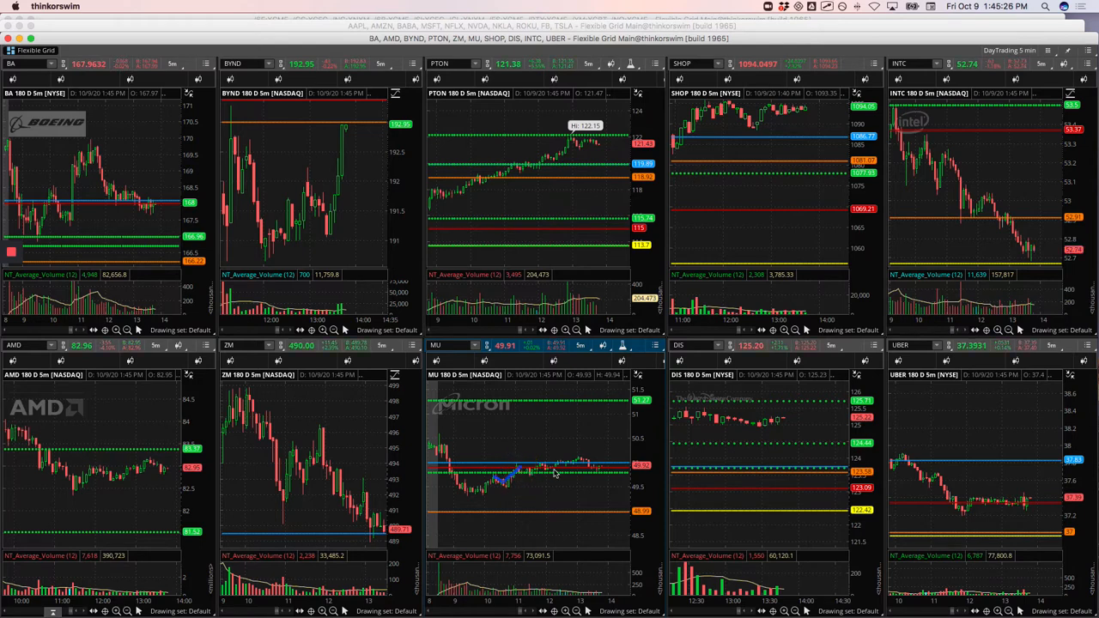
{"action": "mouse_move", "coordinate": [504, 496]}
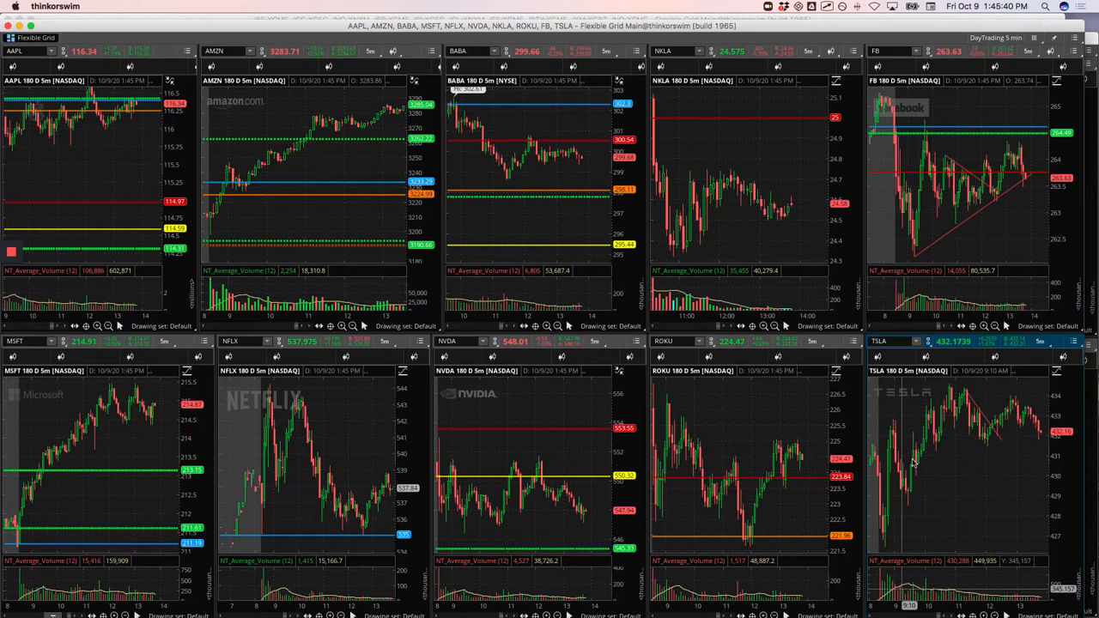
{"action": "mouse_move", "coordinate": [901, 485]}
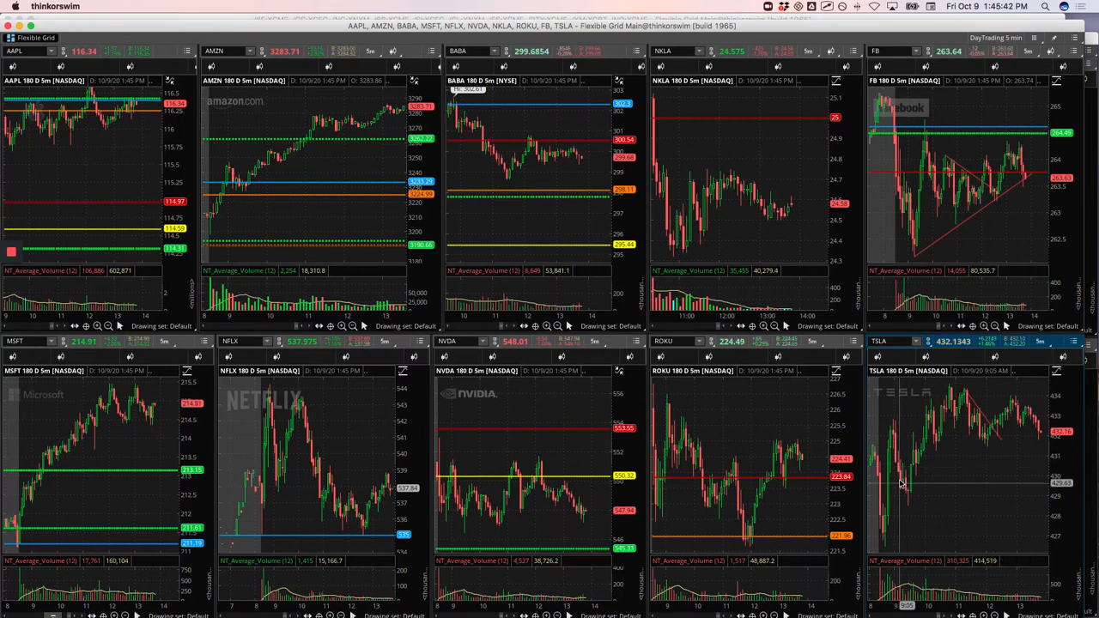
{"action": "mouse_move", "coordinate": [901, 481]}
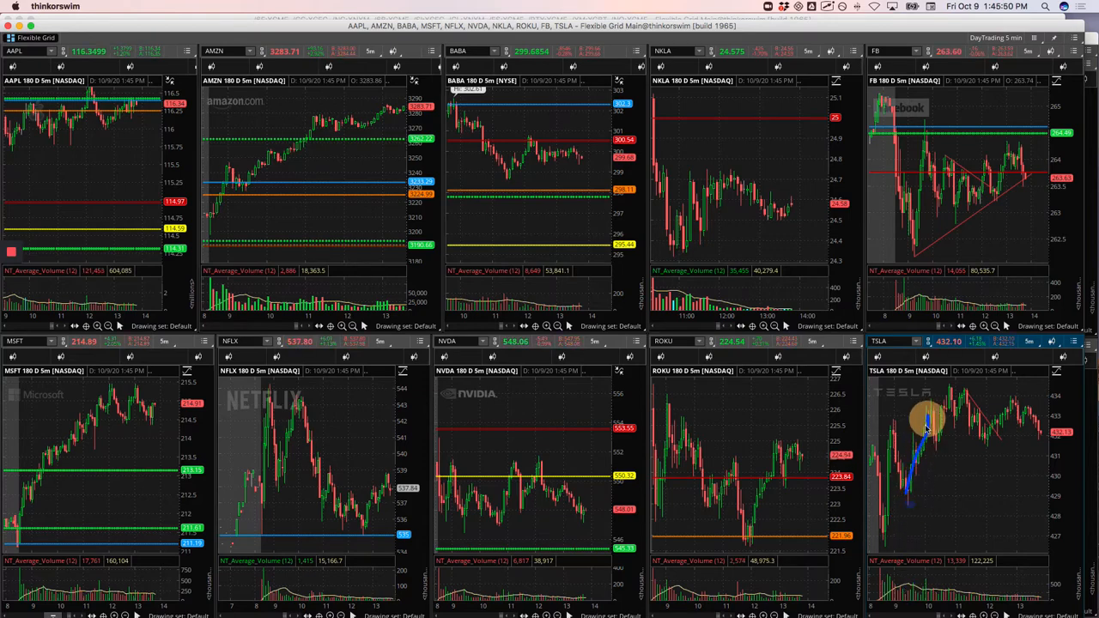
{"action": "mouse_move", "coordinate": [910, 485]}
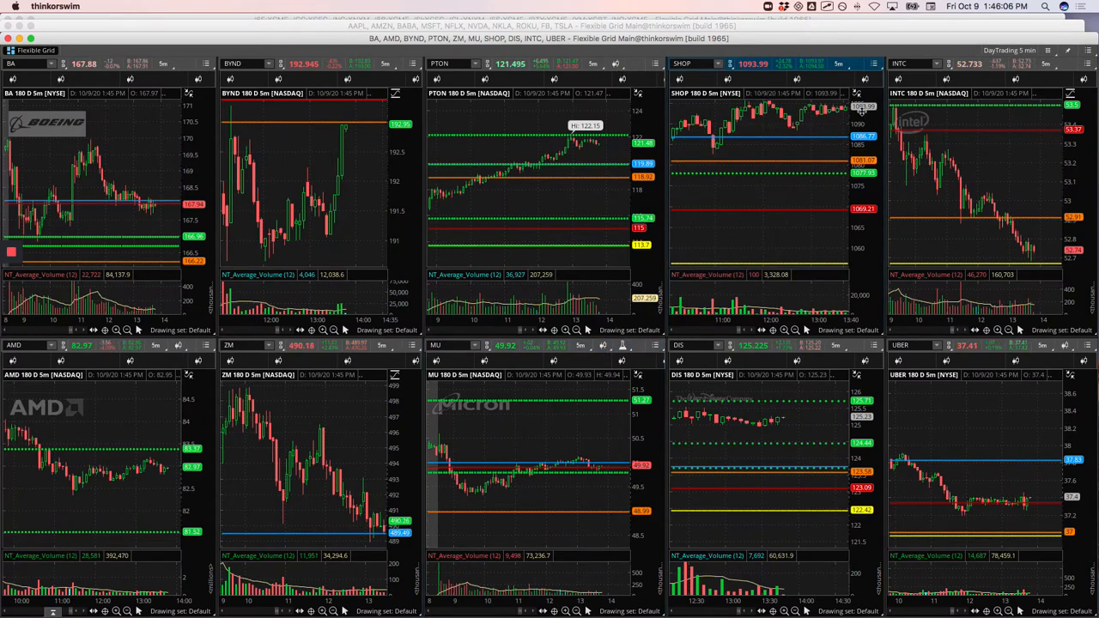
{"action": "mouse_move", "coordinate": [761, 195]}
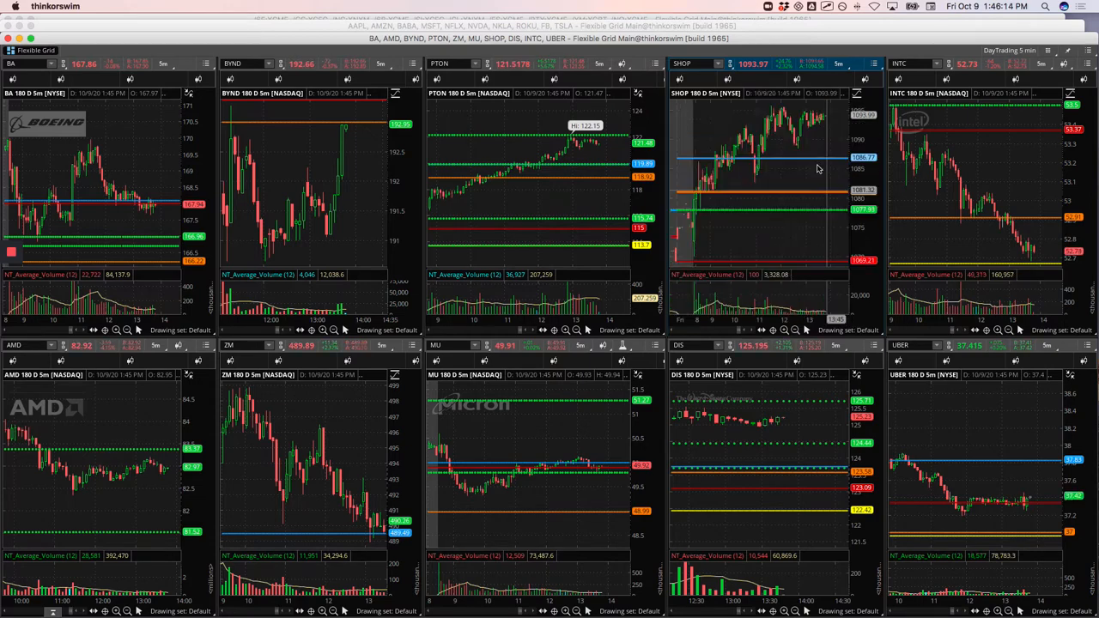
{"action": "mouse_move", "coordinate": [704, 180]}
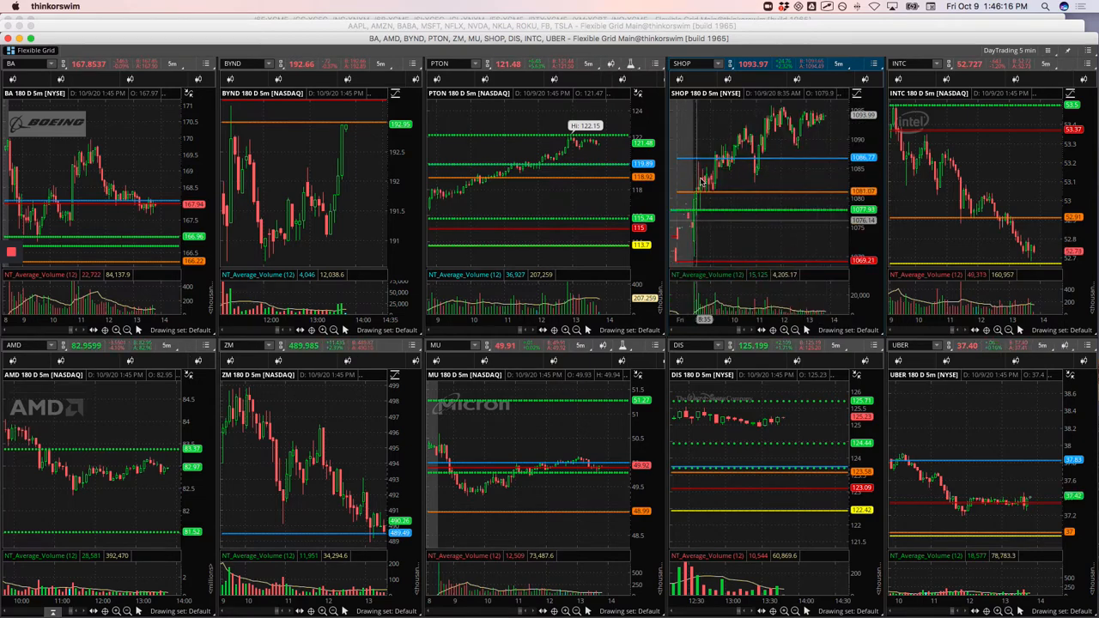
{"action": "mouse_move", "coordinate": [714, 197]}
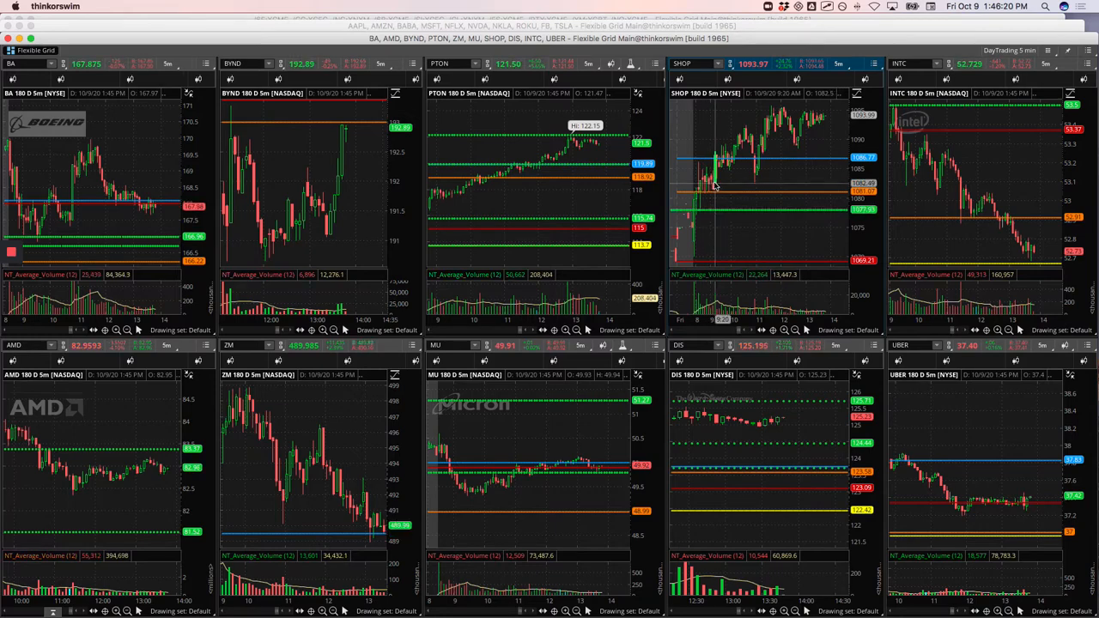
{"action": "mouse_move", "coordinate": [716, 159]}
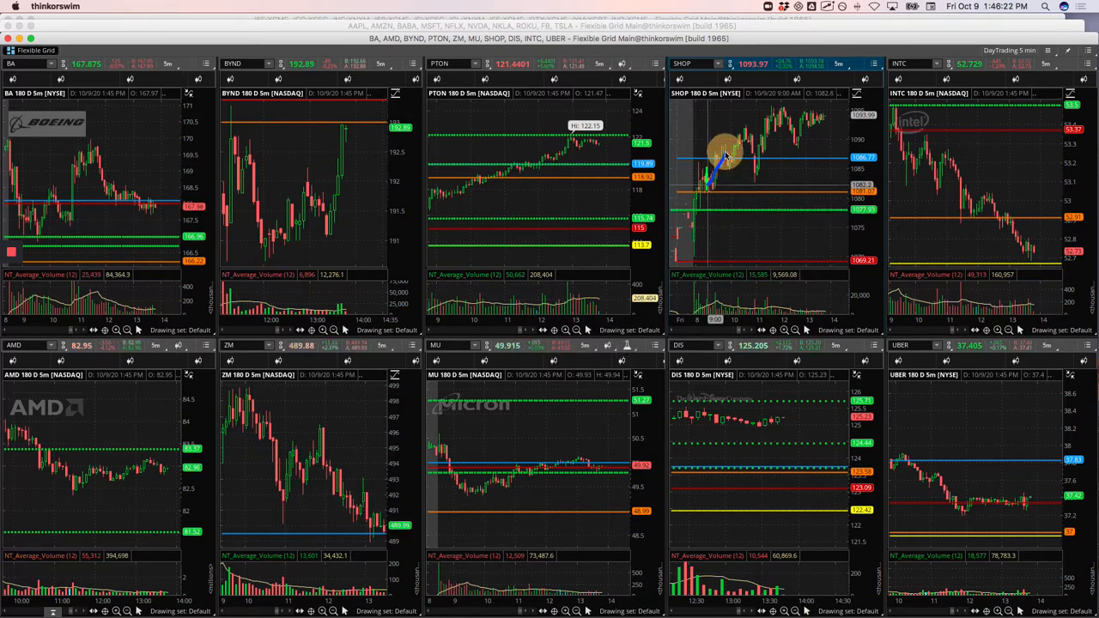
{"action": "mouse_move", "coordinate": [756, 189]}
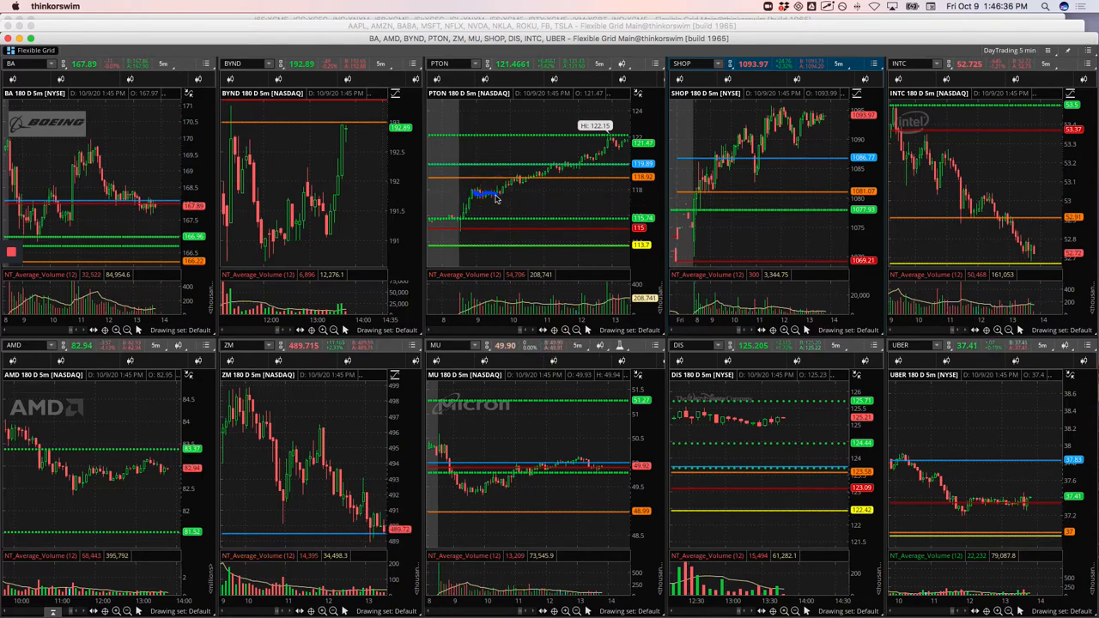
{"action": "left_click_drag", "start_coordinate": [481, 195], "coordinate": [553, 166]}
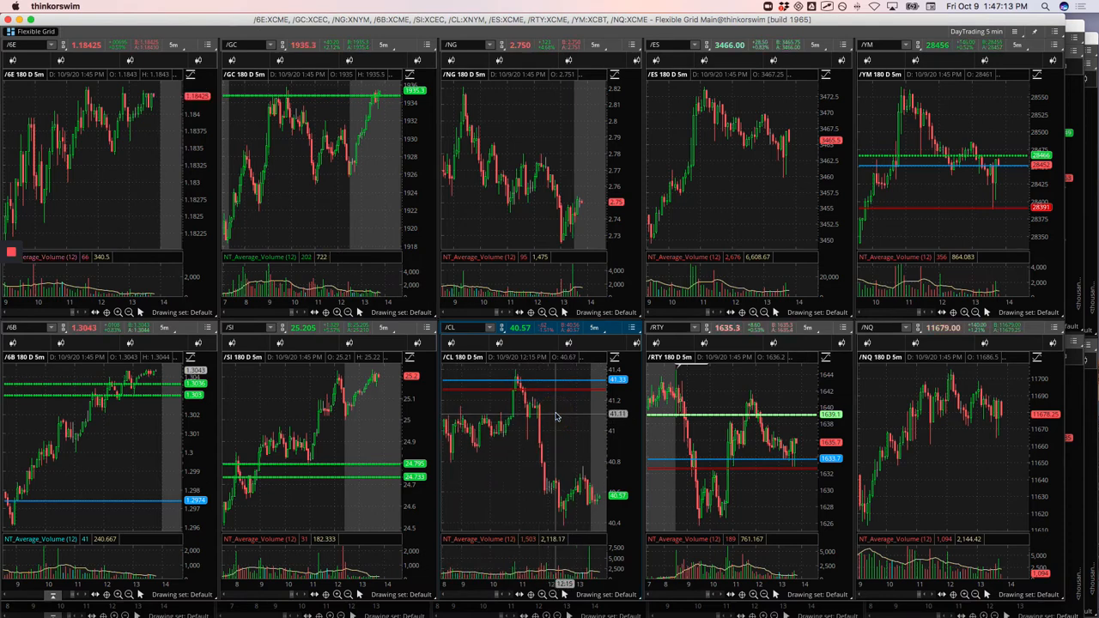
{"action": "mouse_move", "coordinate": [559, 421]}
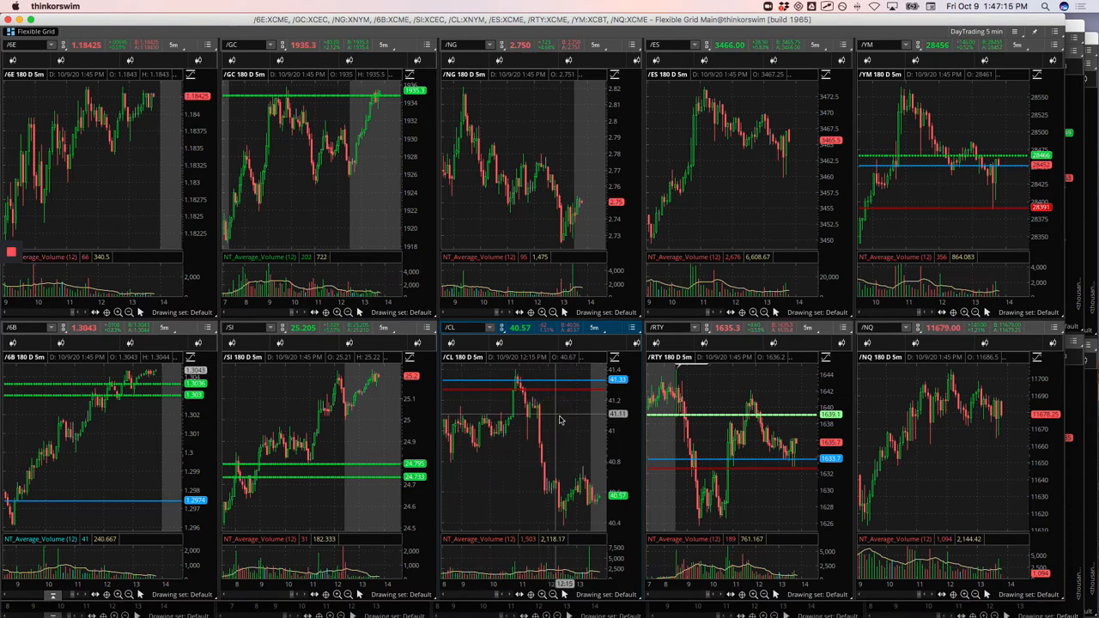
{"action": "mouse_move", "coordinate": [556, 421]}
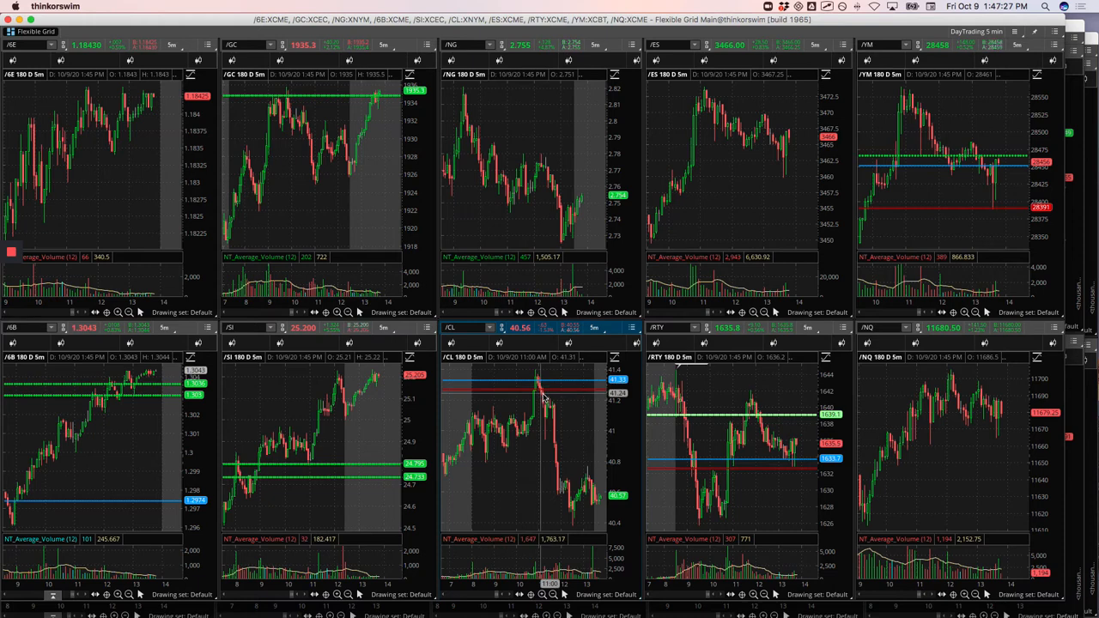
{"action": "mouse_move", "coordinate": [543, 395]}
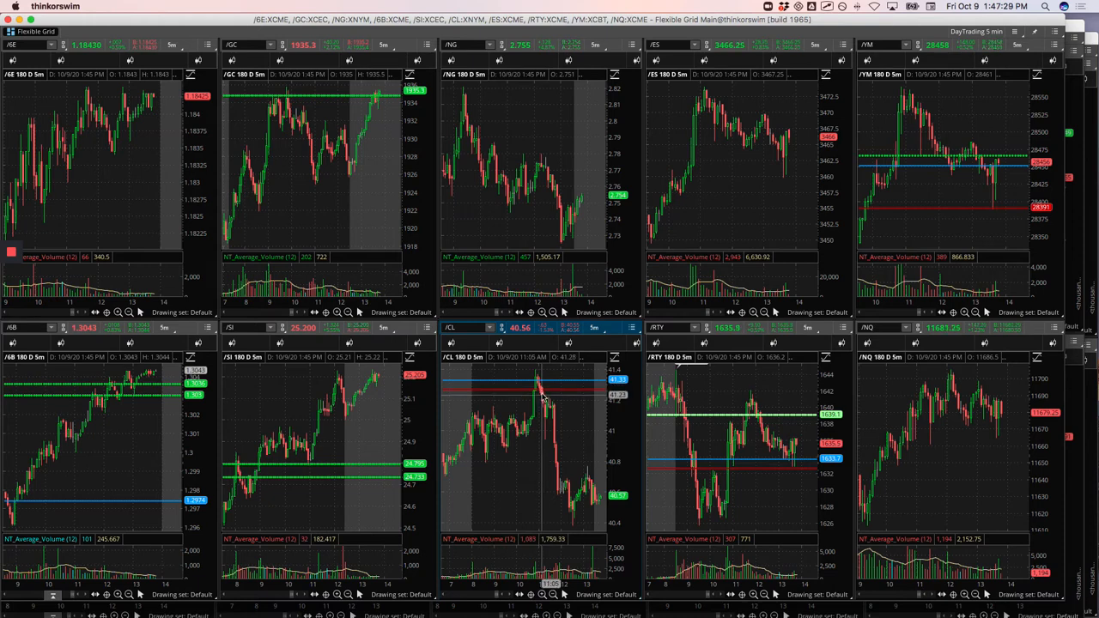